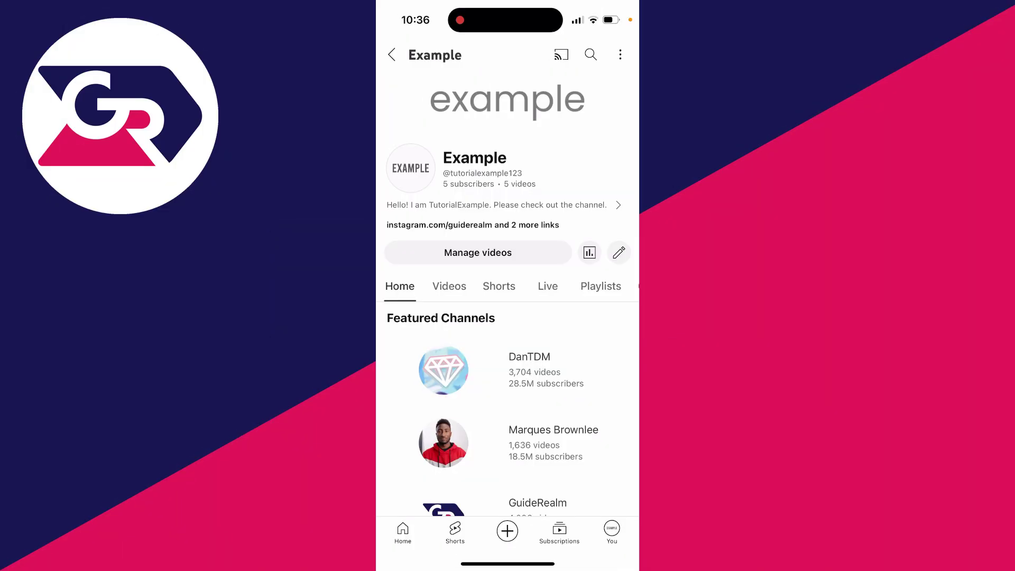
# - Close the YouTube app and return to the iPhone home screen
pyautogui.click(618, 205)
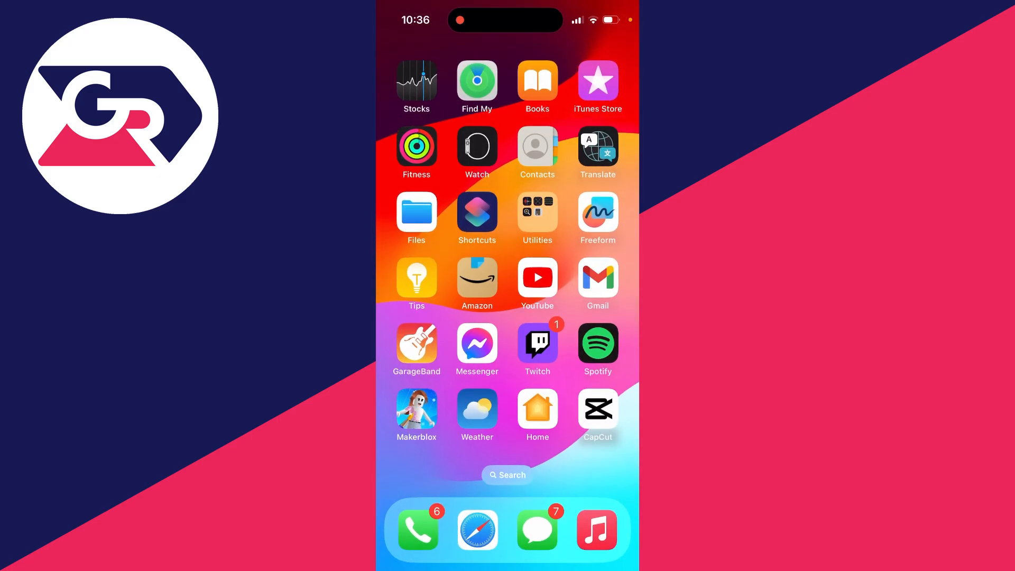
# - Launch Safari from the dock and load youtube.com
pyautogui.click(477, 531)
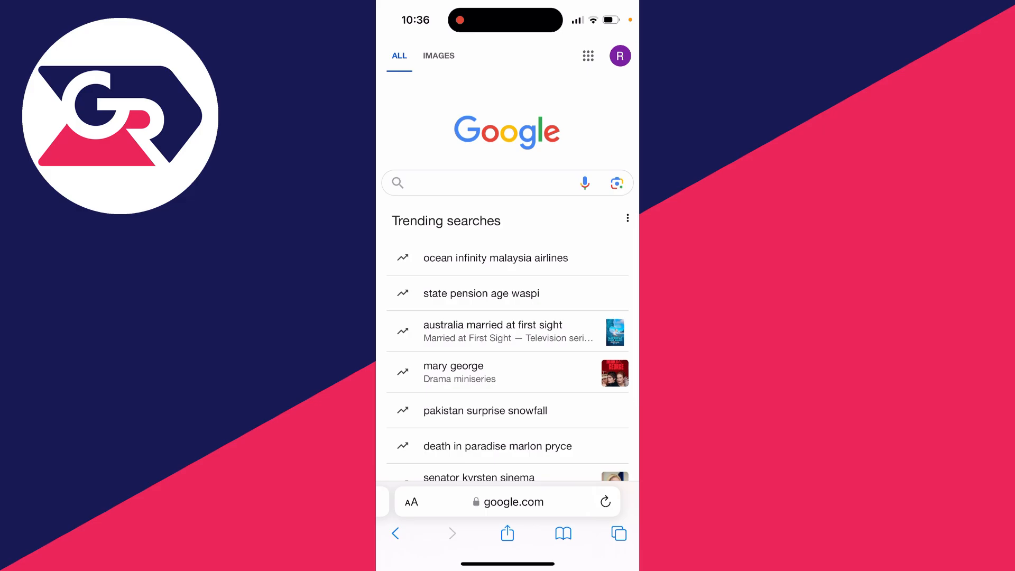
pyautogui.click(514, 501)
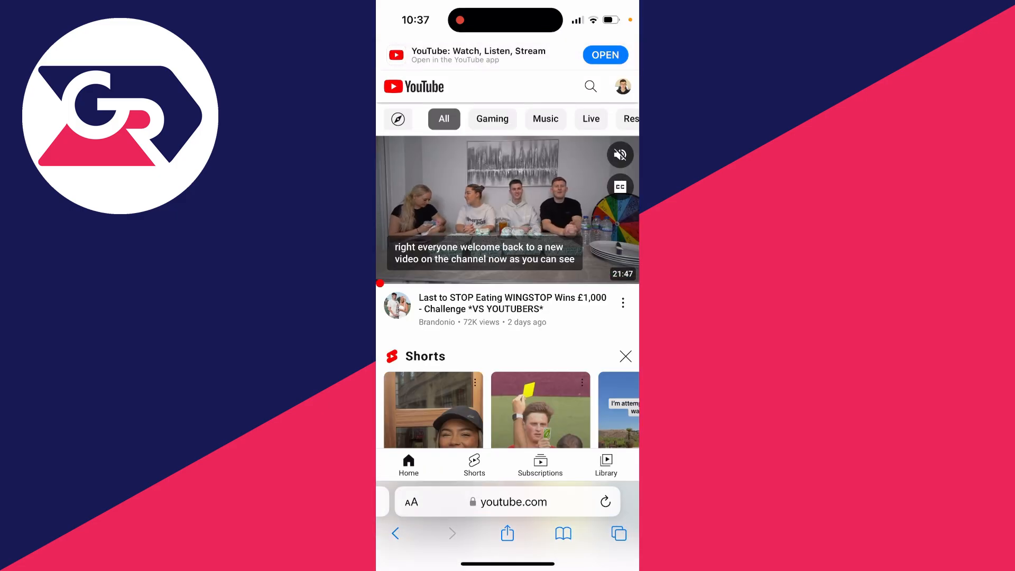
# - Reach YouTube Studio through the profile account menu, landing on its app prompt
pyautogui.scroll(-3)
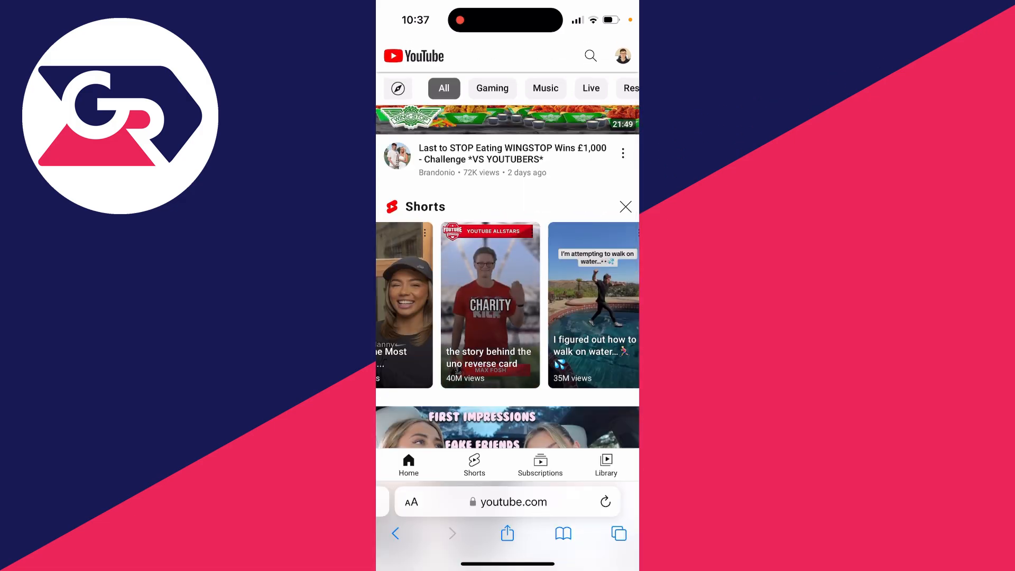
pyautogui.click(621, 55)
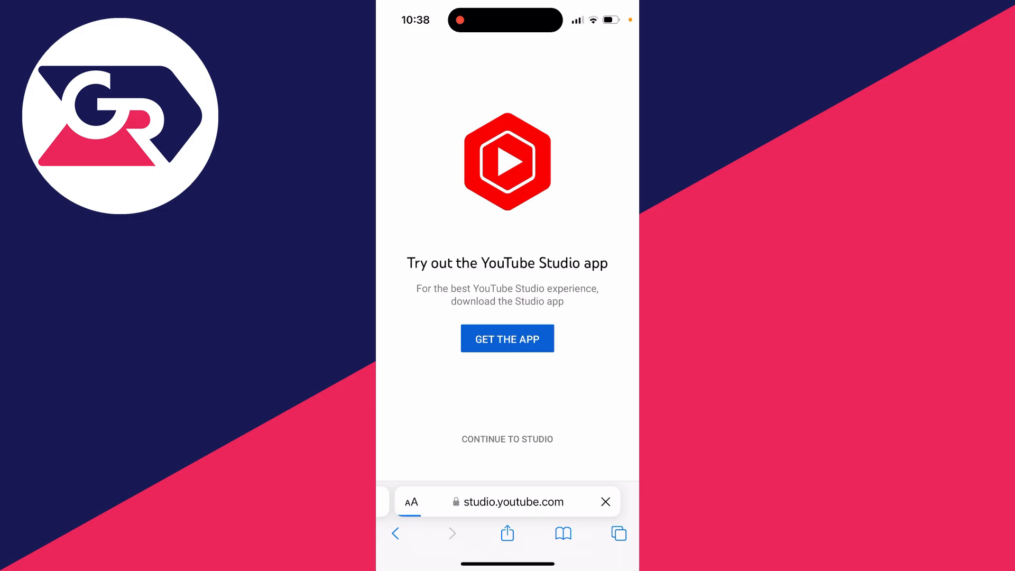
# - Continue into Studio and show the Channel settings' basic info with country of residence
pyautogui.click(507, 438)
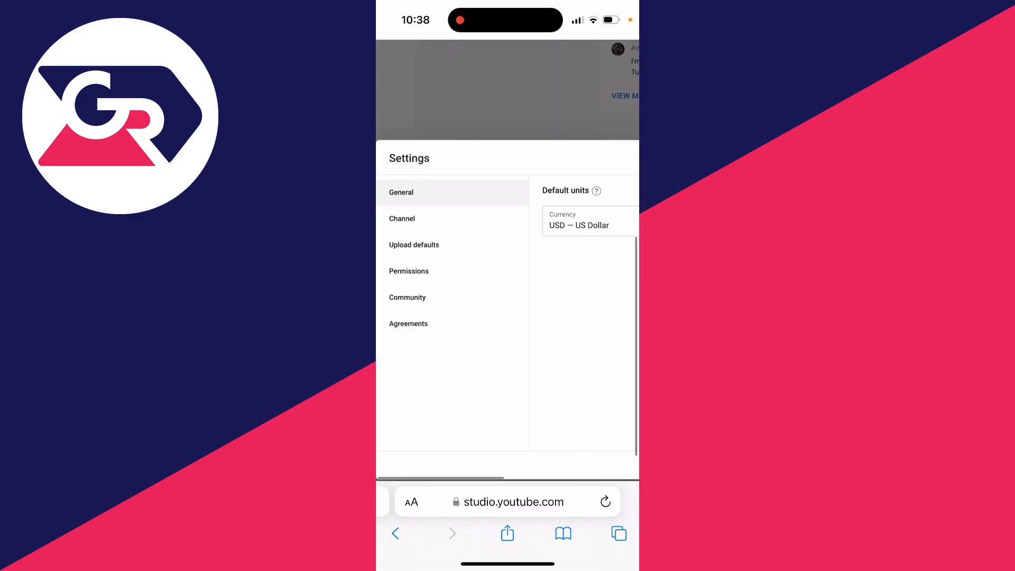
pyautogui.click(401, 218)
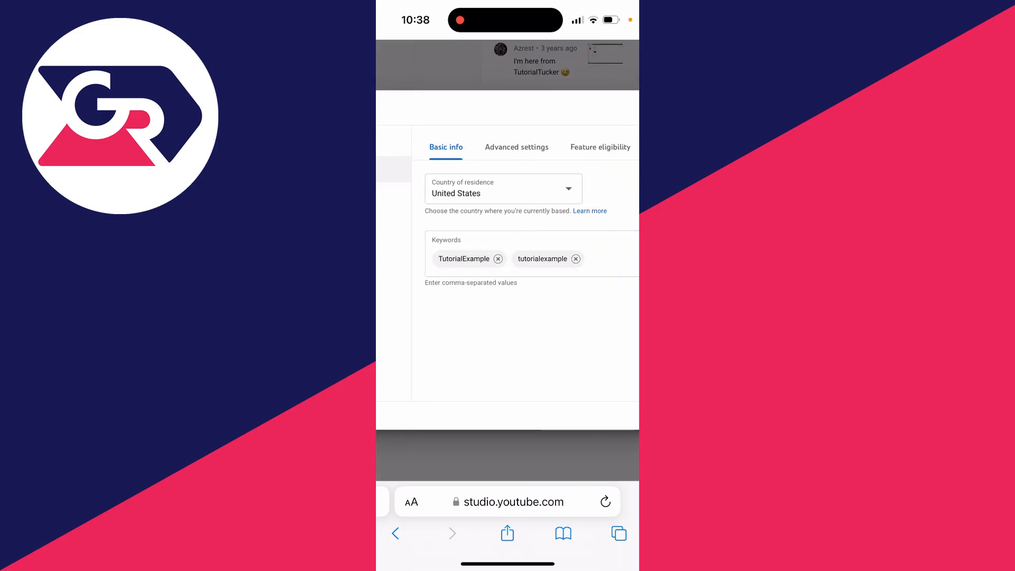
# - Set the country of residence to United Kingdom and return to the channel page
pyautogui.click(504, 188)
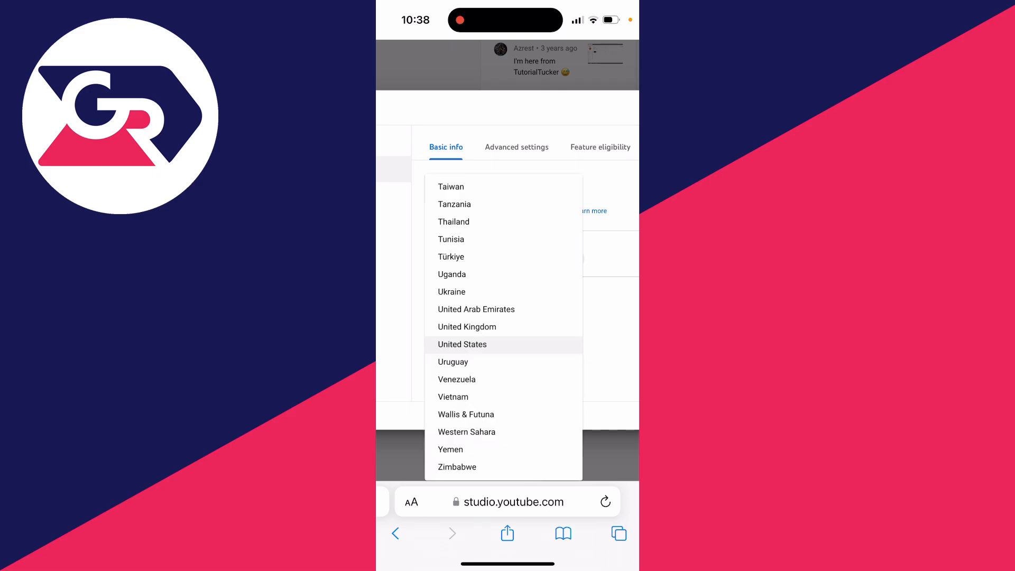
pyautogui.click(467, 327)
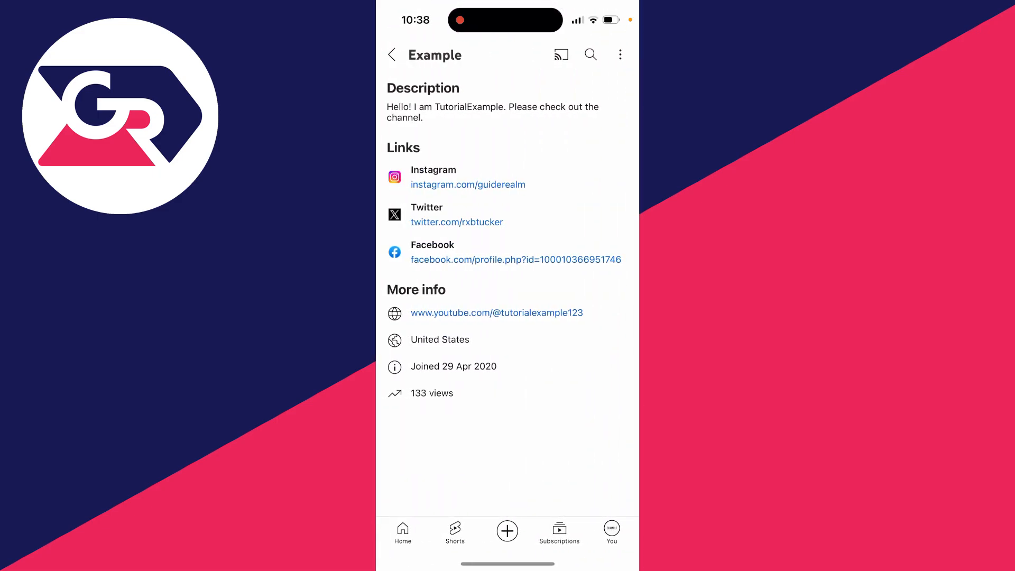
pyautogui.click(391, 55)
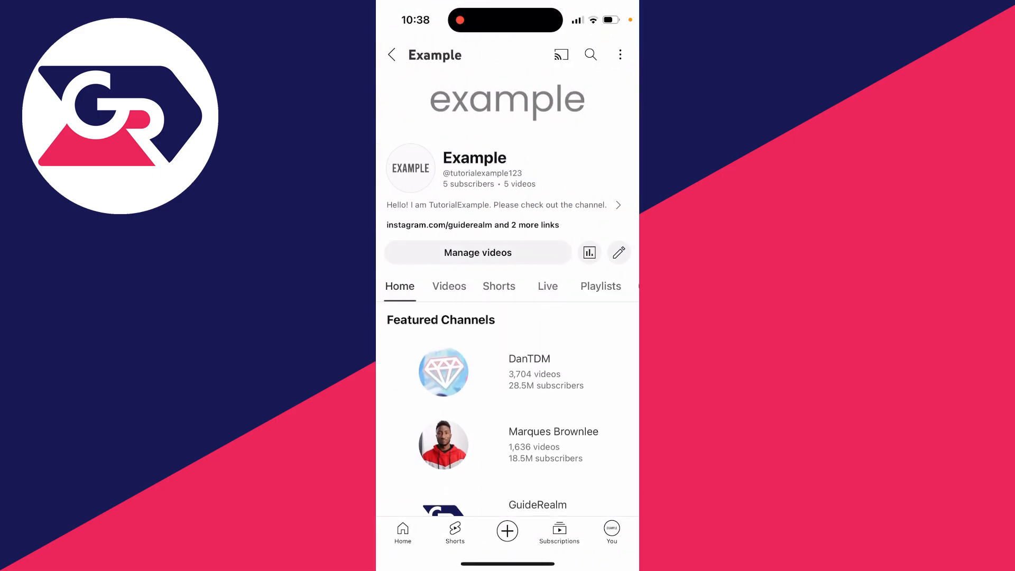